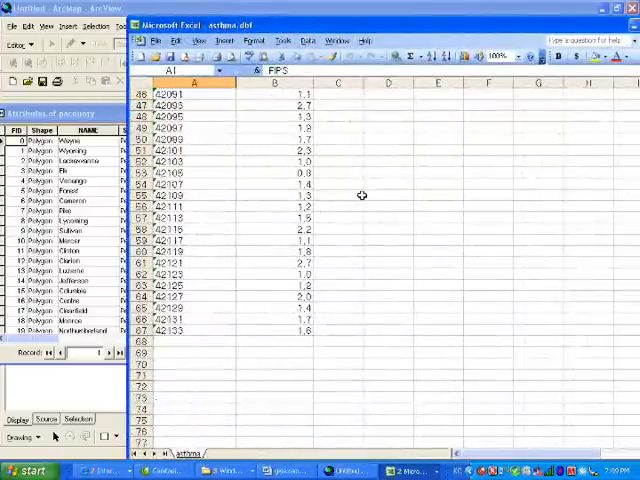
Bring the county layer's attribute table into view with county names and FIPS codes
scroll(up, 3)
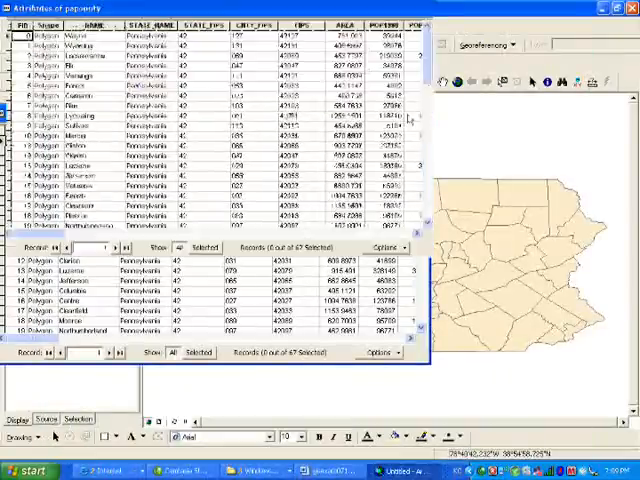
click(624, 8)
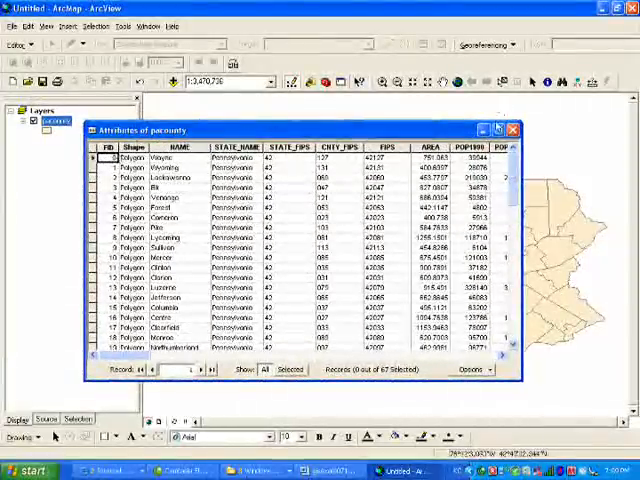
Back out of a first join attempt and close the county attribute table
right_click(52, 120)
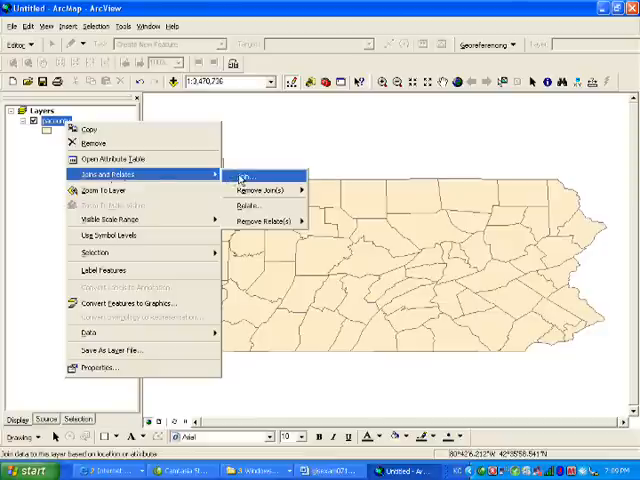
click(248, 176)
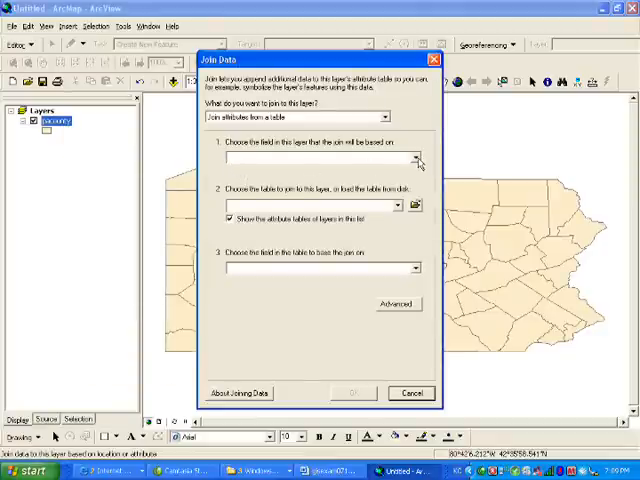
click(416, 156)
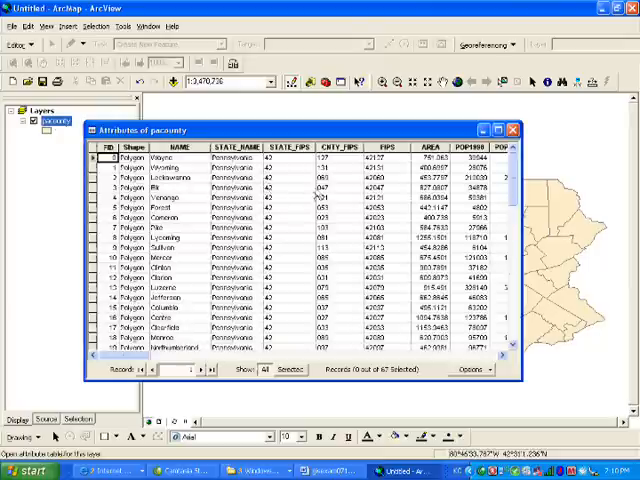
click(512, 128)
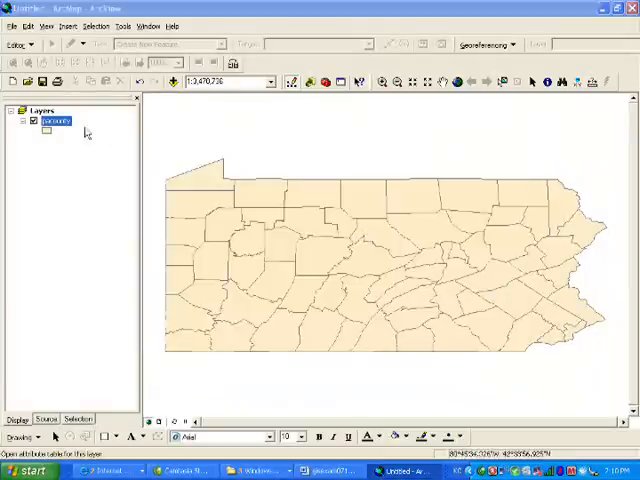
Join asthma.dbf to the county layer, matching on FIPS in both tables
right_click(56, 120)
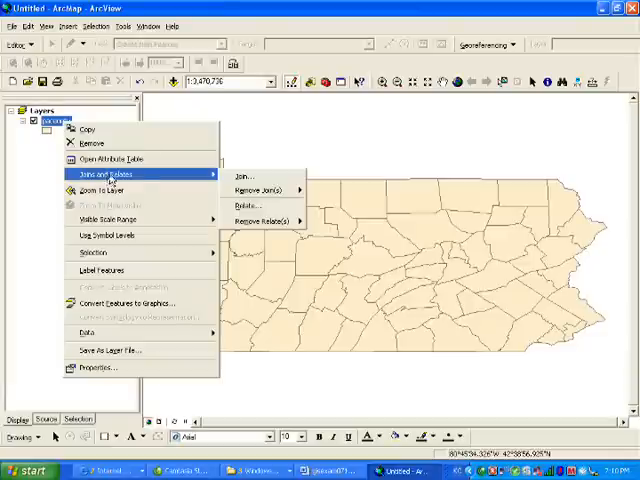
mouse_move(244, 176)
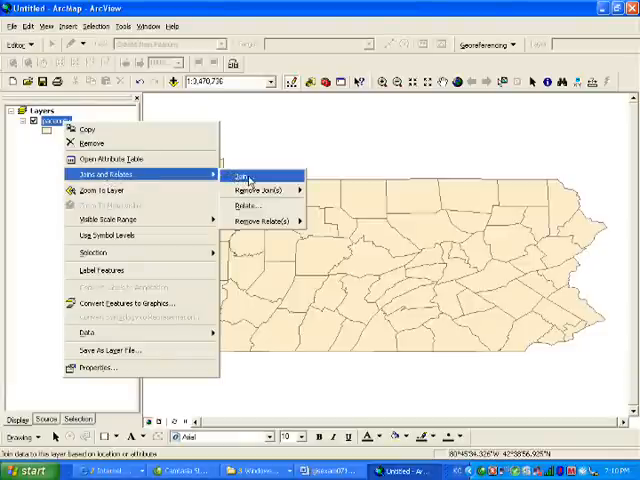
click(240, 176)
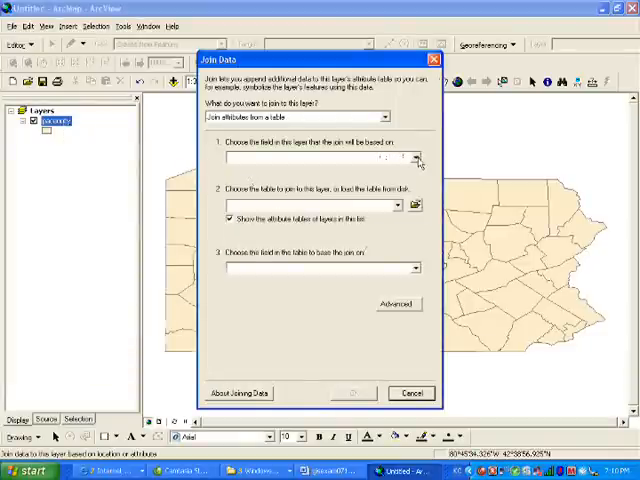
click(412, 156)
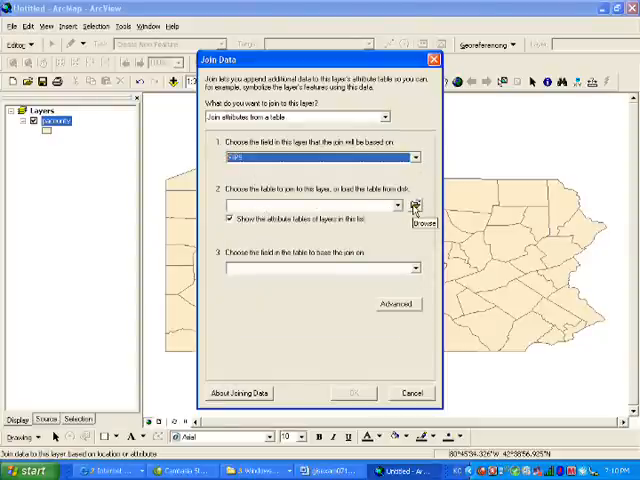
click(414, 204)
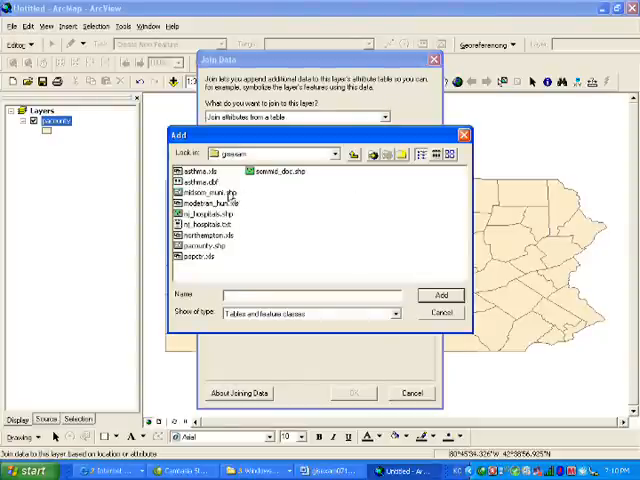
click(440, 294)
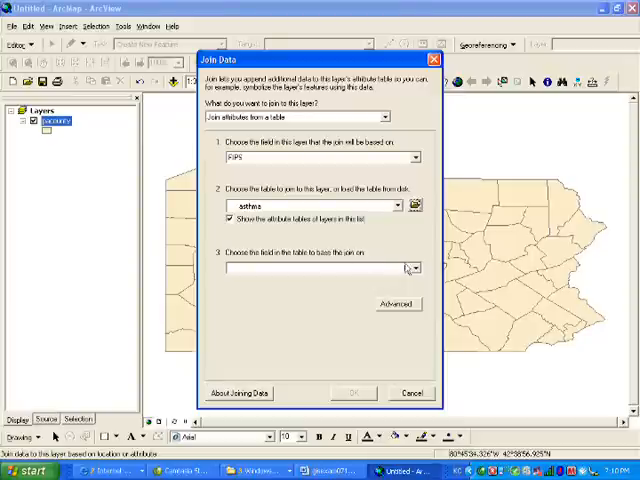
click(412, 268)
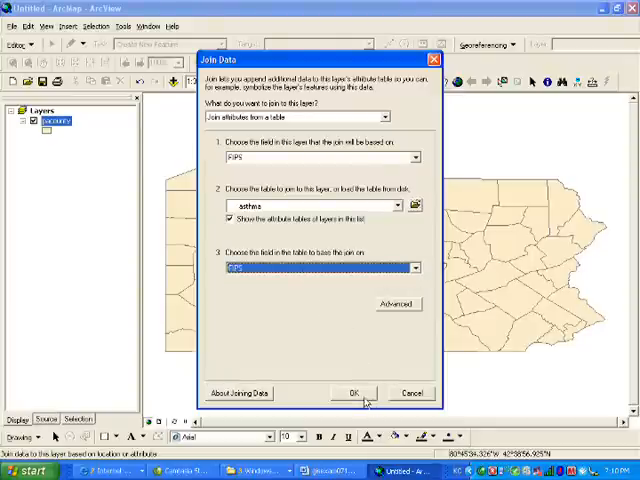
click(352, 392)
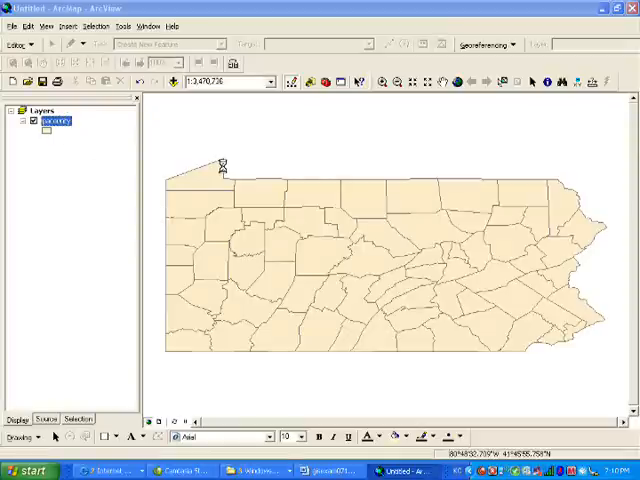
Shade counties by the asthma death-rate field with graduated colors in five classes
double_click(58, 120)
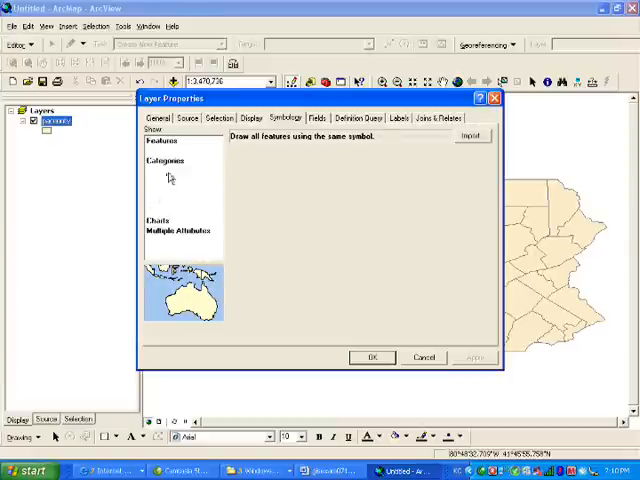
click(164, 160)
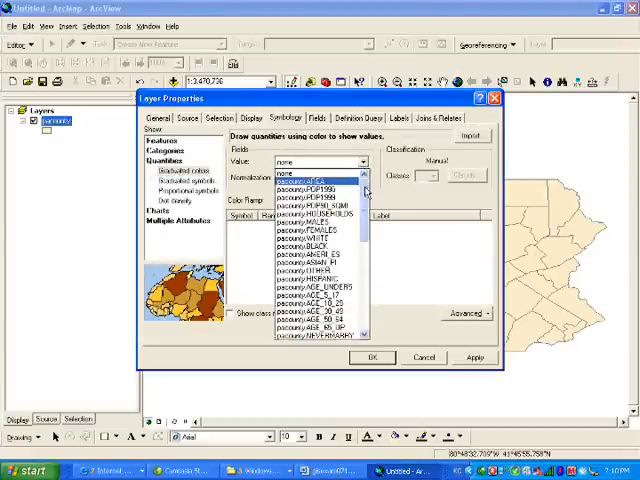
click(310, 180)
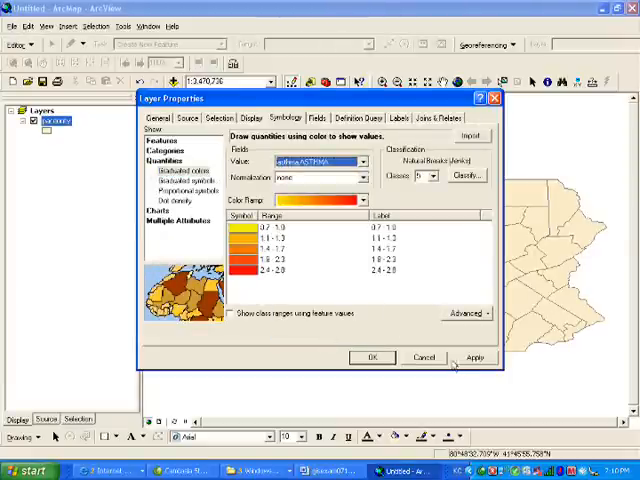
click(474, 356)
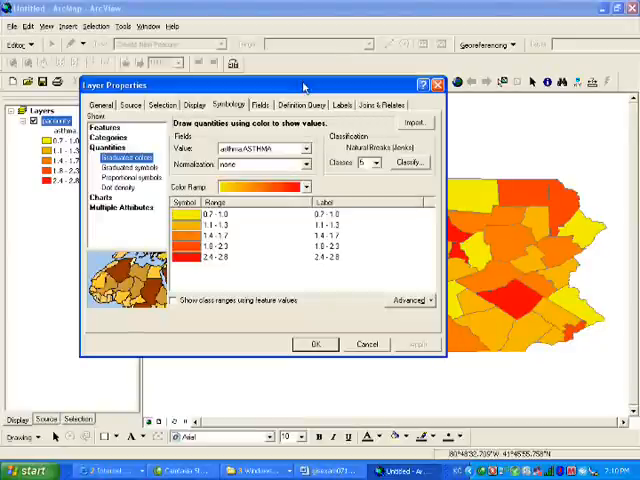
mouse_move(342, 56)
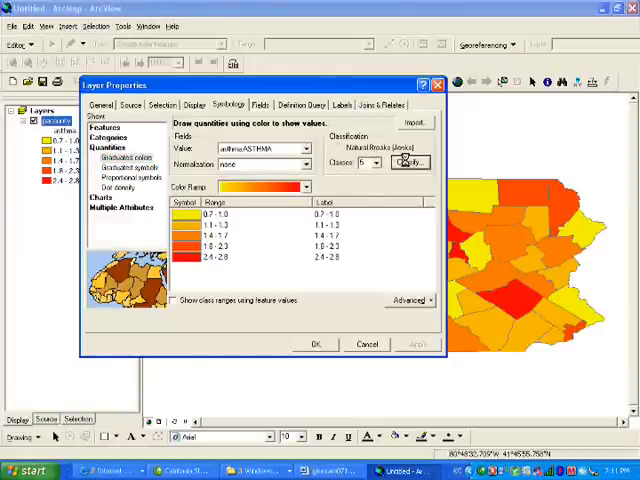
Change the classification method to Quantile, keeping five classes
click(410, 162)
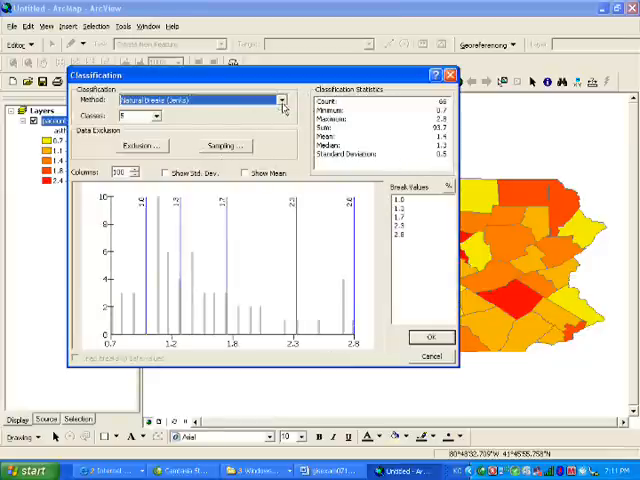
click(284, 100)
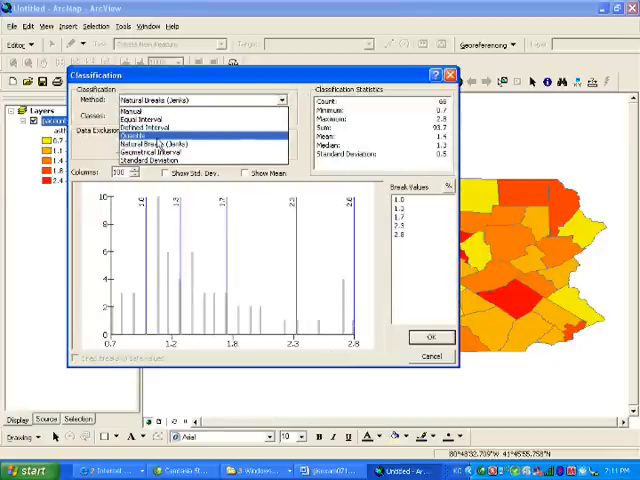
click(136, 128)
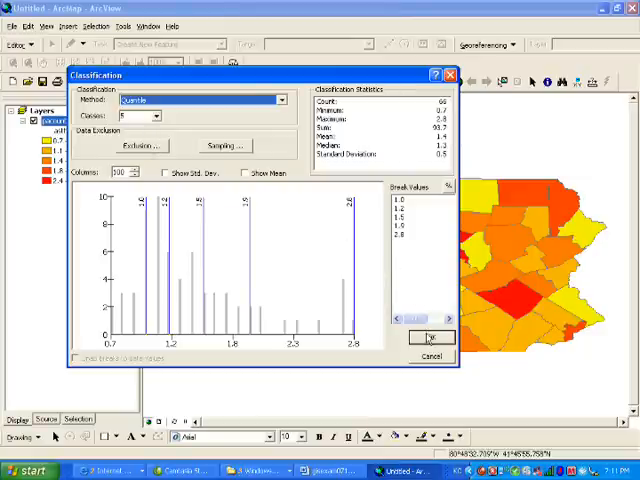
click(432, 336)
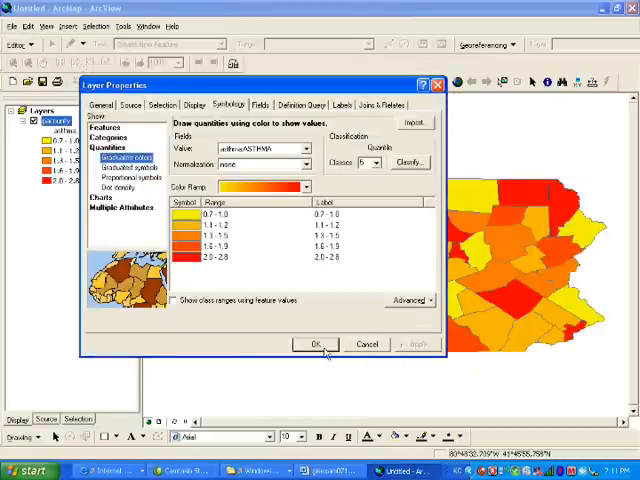
Confirm Layer Properties so the map redraws with the quantile classes
click(316, 344)
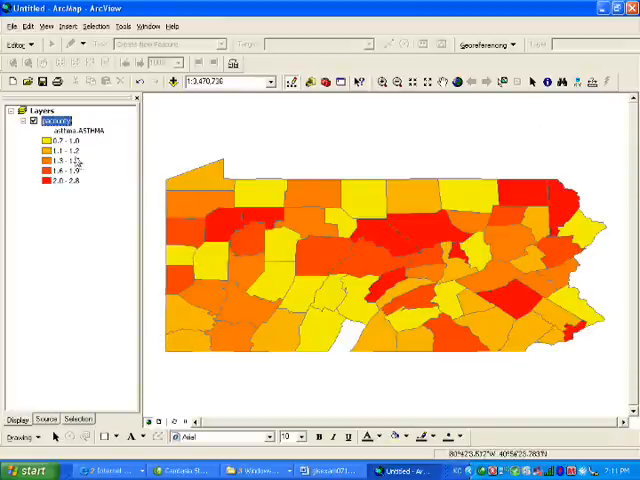
right_click(48, 120)
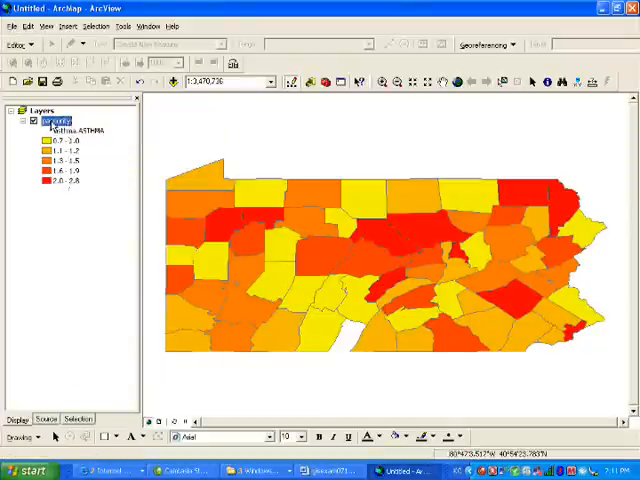
Rename the county layer to 'Asthma Rating' in Layer Properties General
double_click(56, 120)
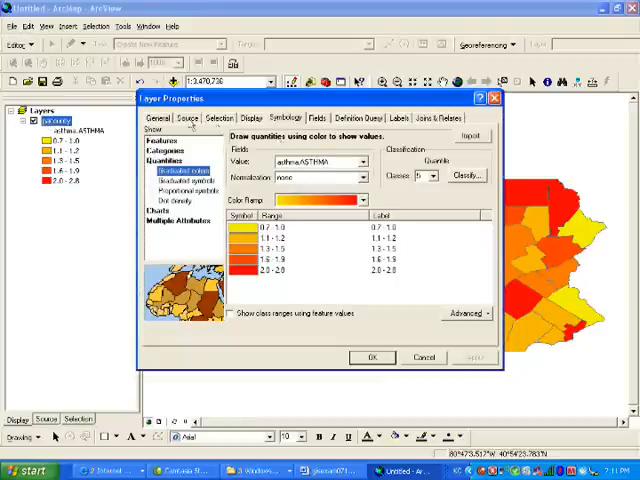
click(160, 118)
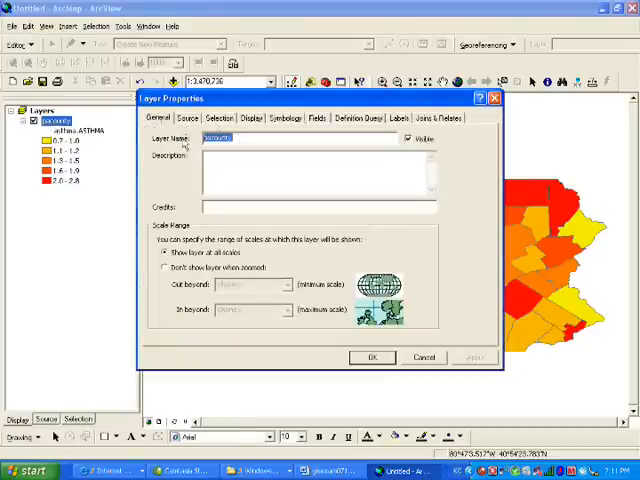
text(Asth)
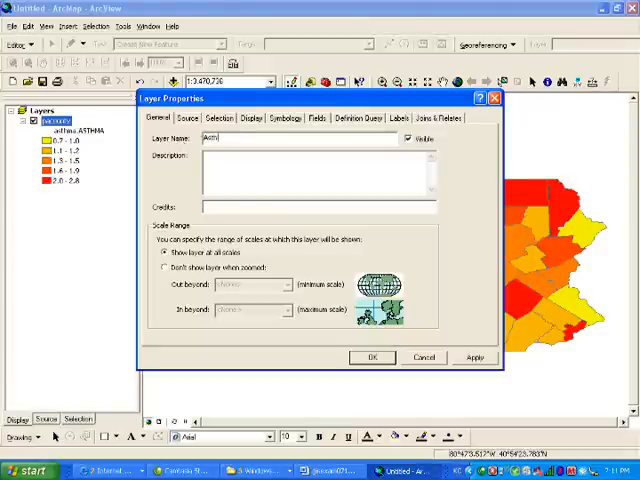
text(Asthma Rating)
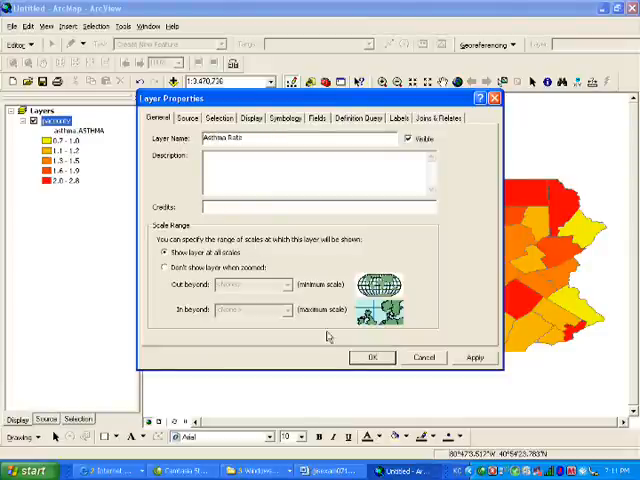
click(372, 356)
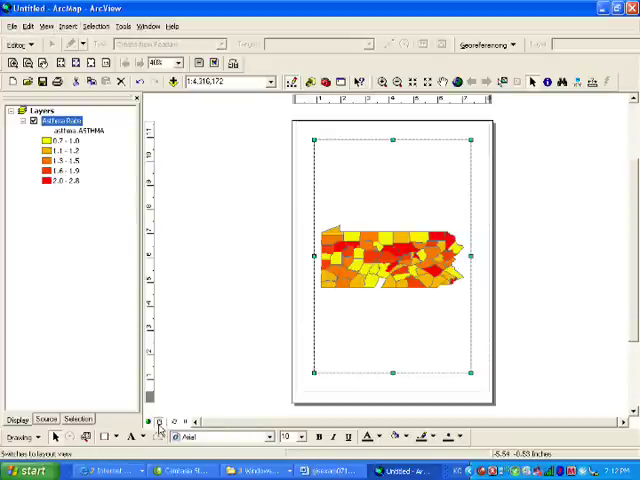
mouse_move(160, 420)
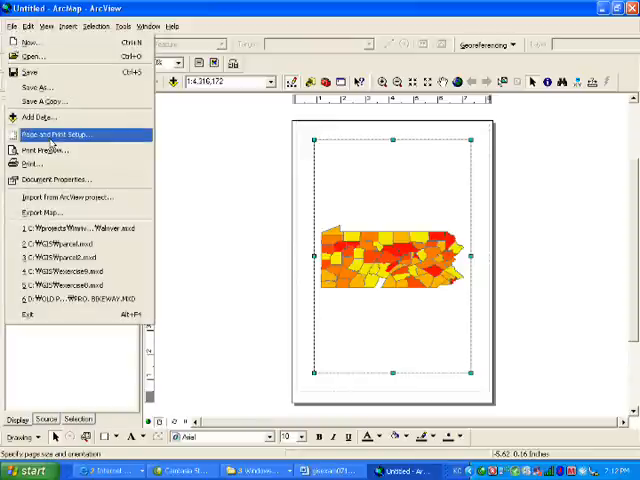
Set the layout page to Landscape in Page and Print Setup
click(52, 134)
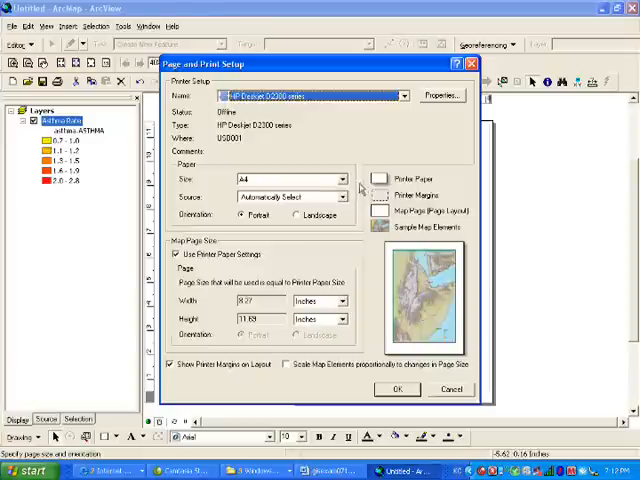
click(300, 216)
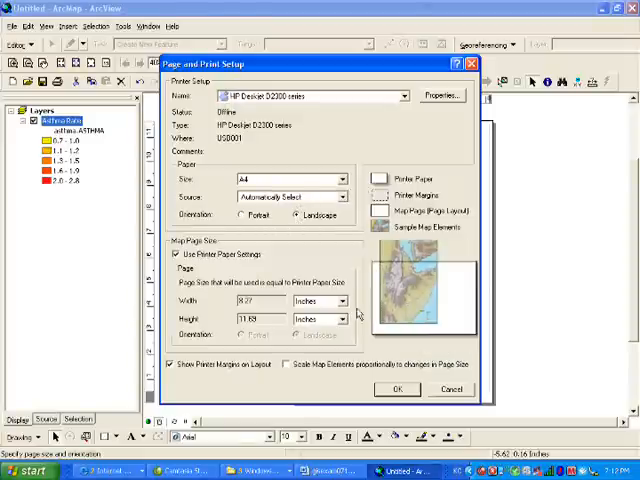
click(396, 388)
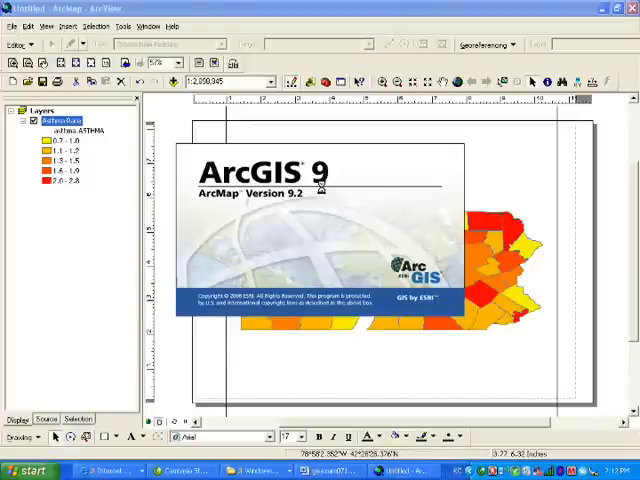
mouse_move(400, 224)
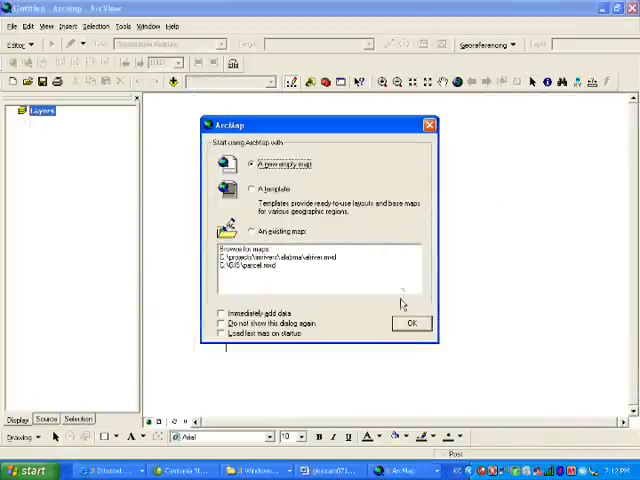
Insert the title 'Asthma Age-Adjusted Death Rates in Pennsylvania' above the map
click(412, 322)
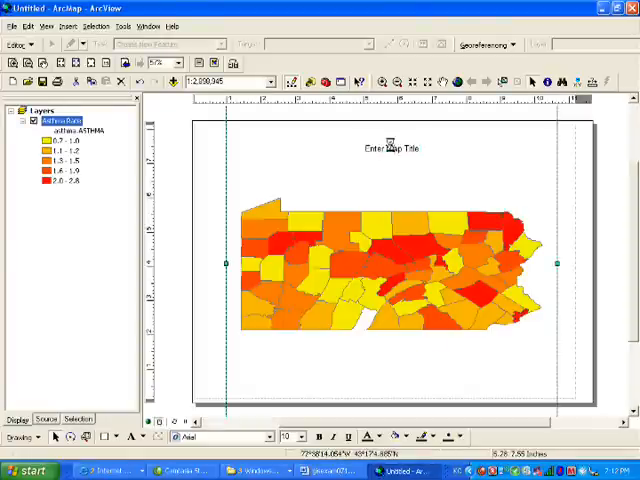
double_click(384, 148)
text(Asthma Age Al)
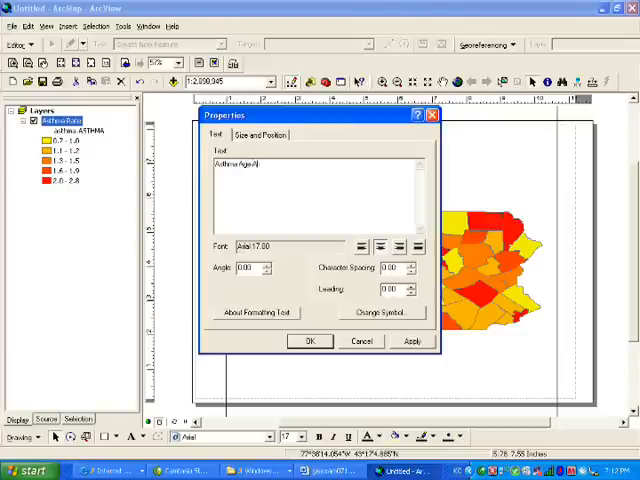
text(djusted Death Rates)
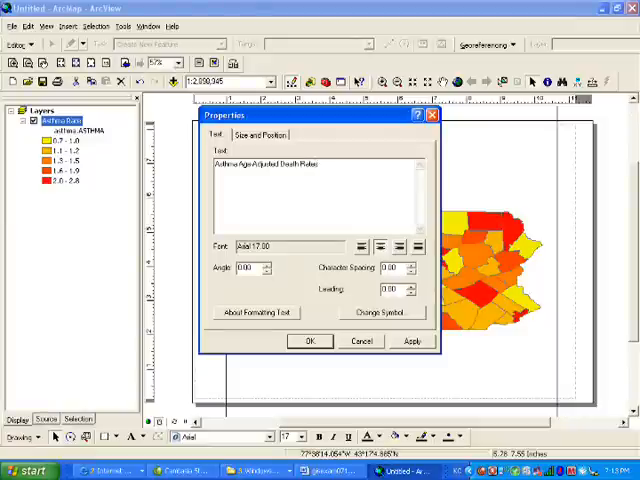
text(in Pennsylvania)
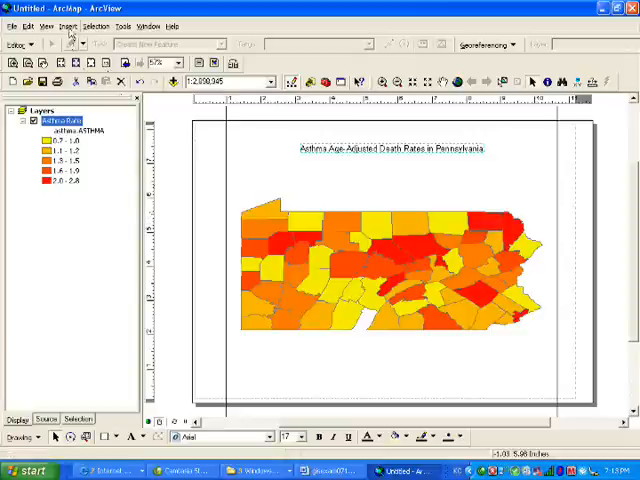
Add an Asthma Rate legend through the Legend Wizard, accepting the default pages
click(68, 26)
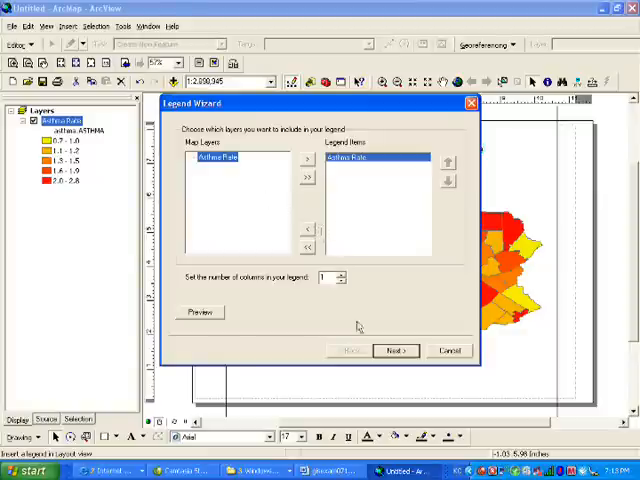
click(396, 350)
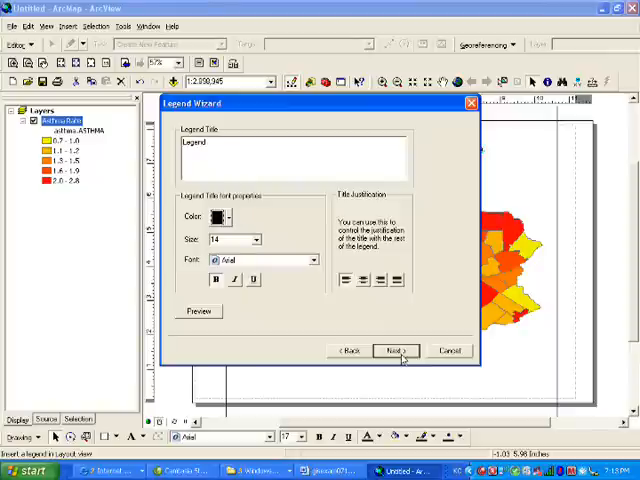
click(394, 350)
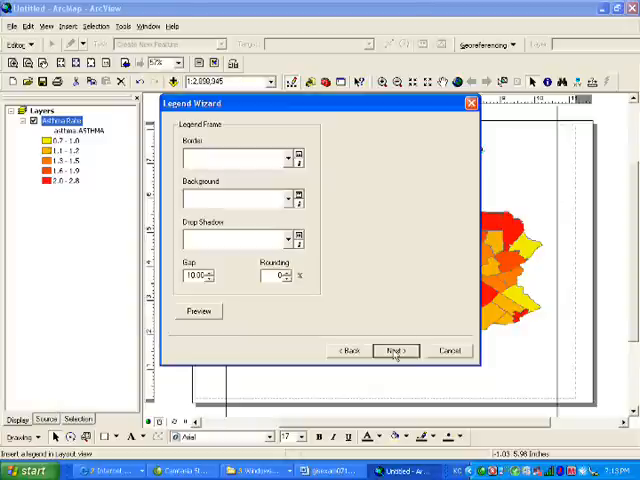
click(396, 350)
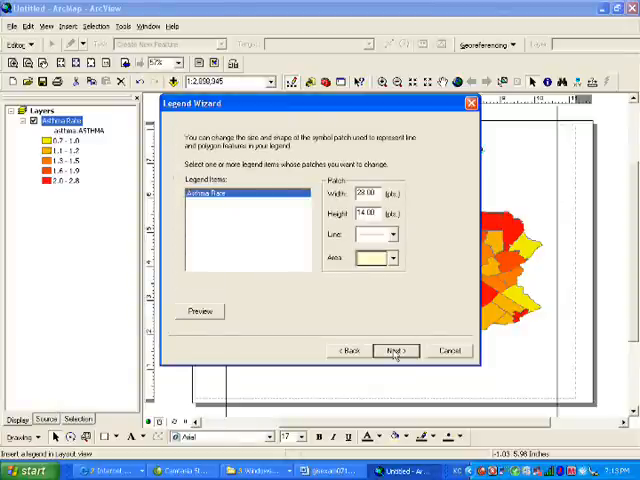
click(396, 352)
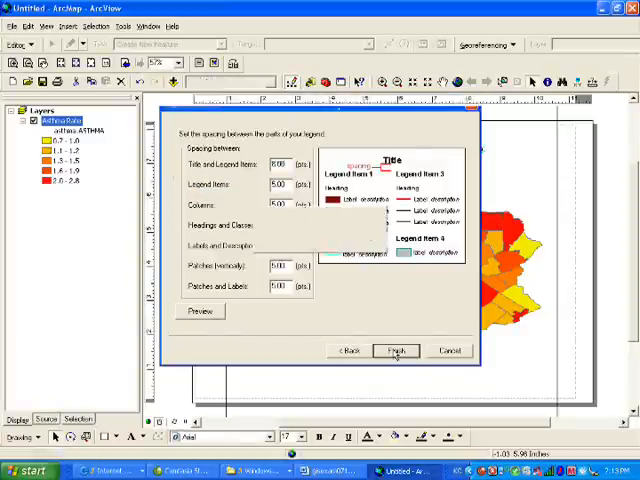
click(396, 350)
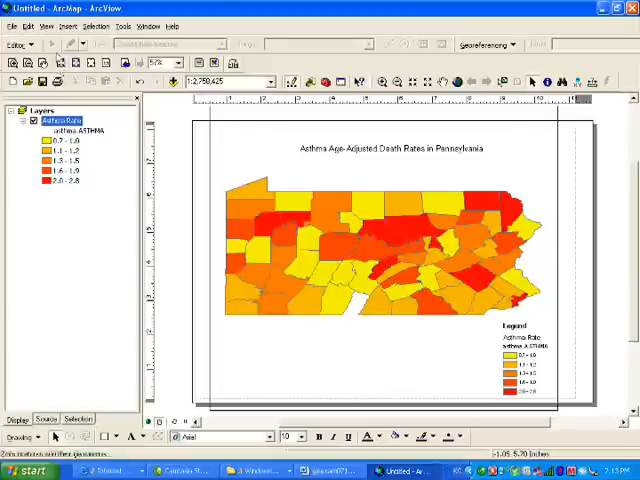
Export the layout as a JPEG image via Export Map
click(12, 26)
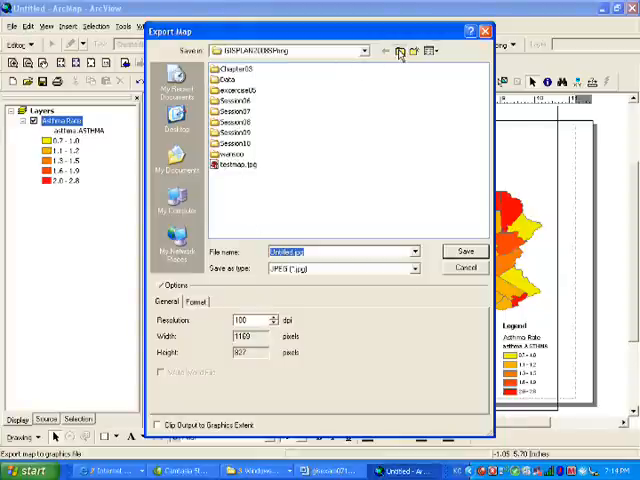
click(384, 52)
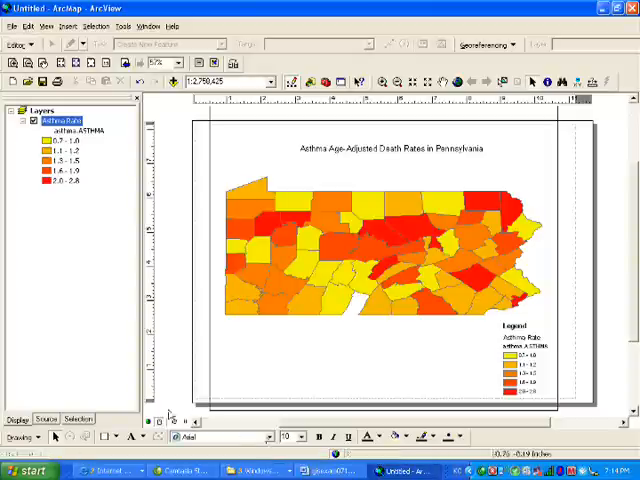
Expand All Programs in the Start menu to reach Microsoft Office PowerPoint
click(28, 472)
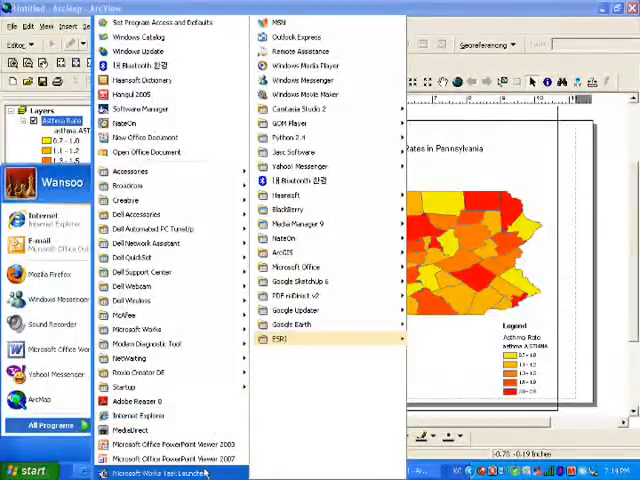
mouse_move(170, 444)
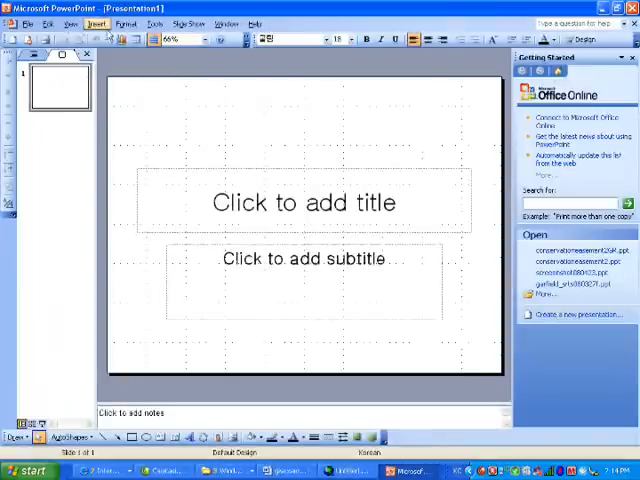
Insert the exported asthma map JPG from the folder on Local Disk (C:) onto the slide
click(96, 24)
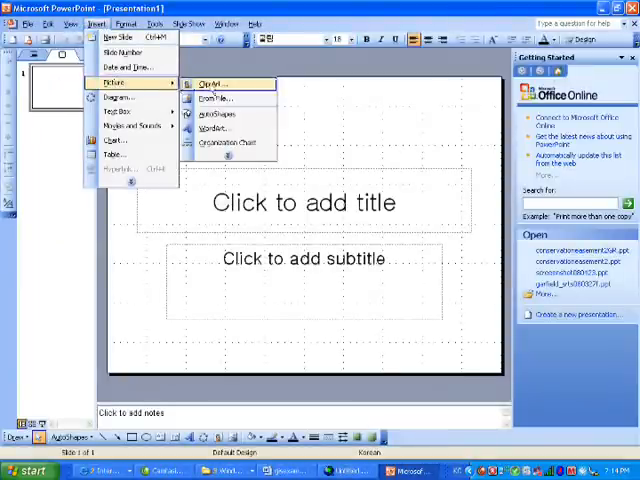
click(214, 98)
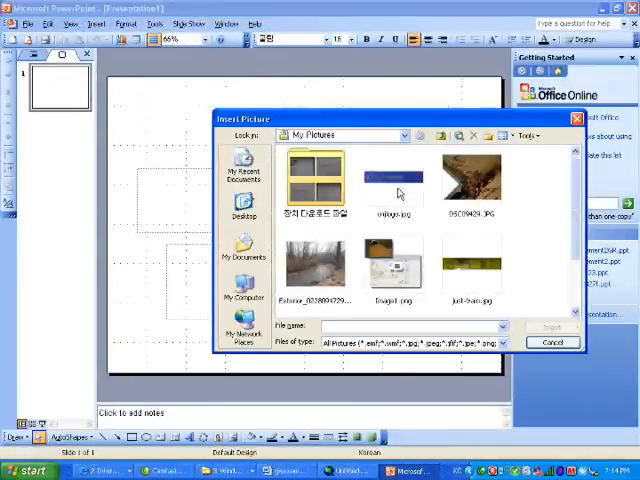
click(440, 136)
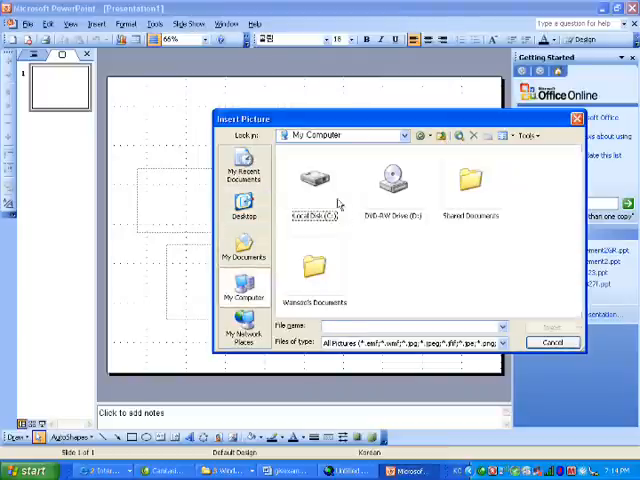
double_click(314, 184)
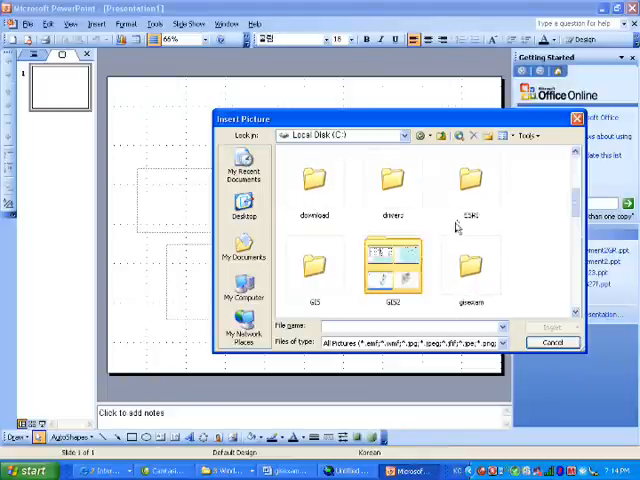
double_click(472, 276)
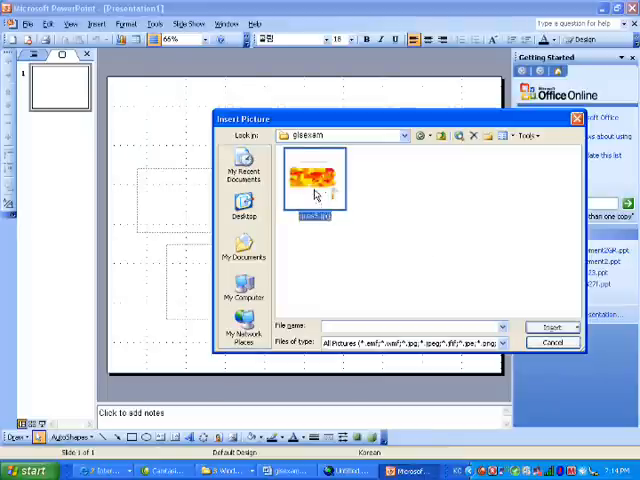
click(552, 328)
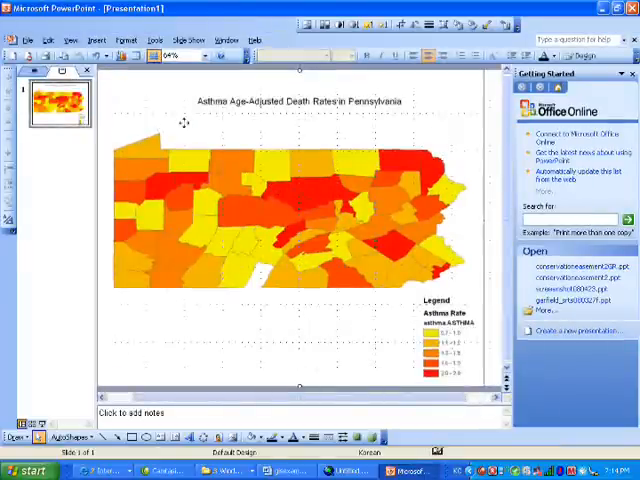